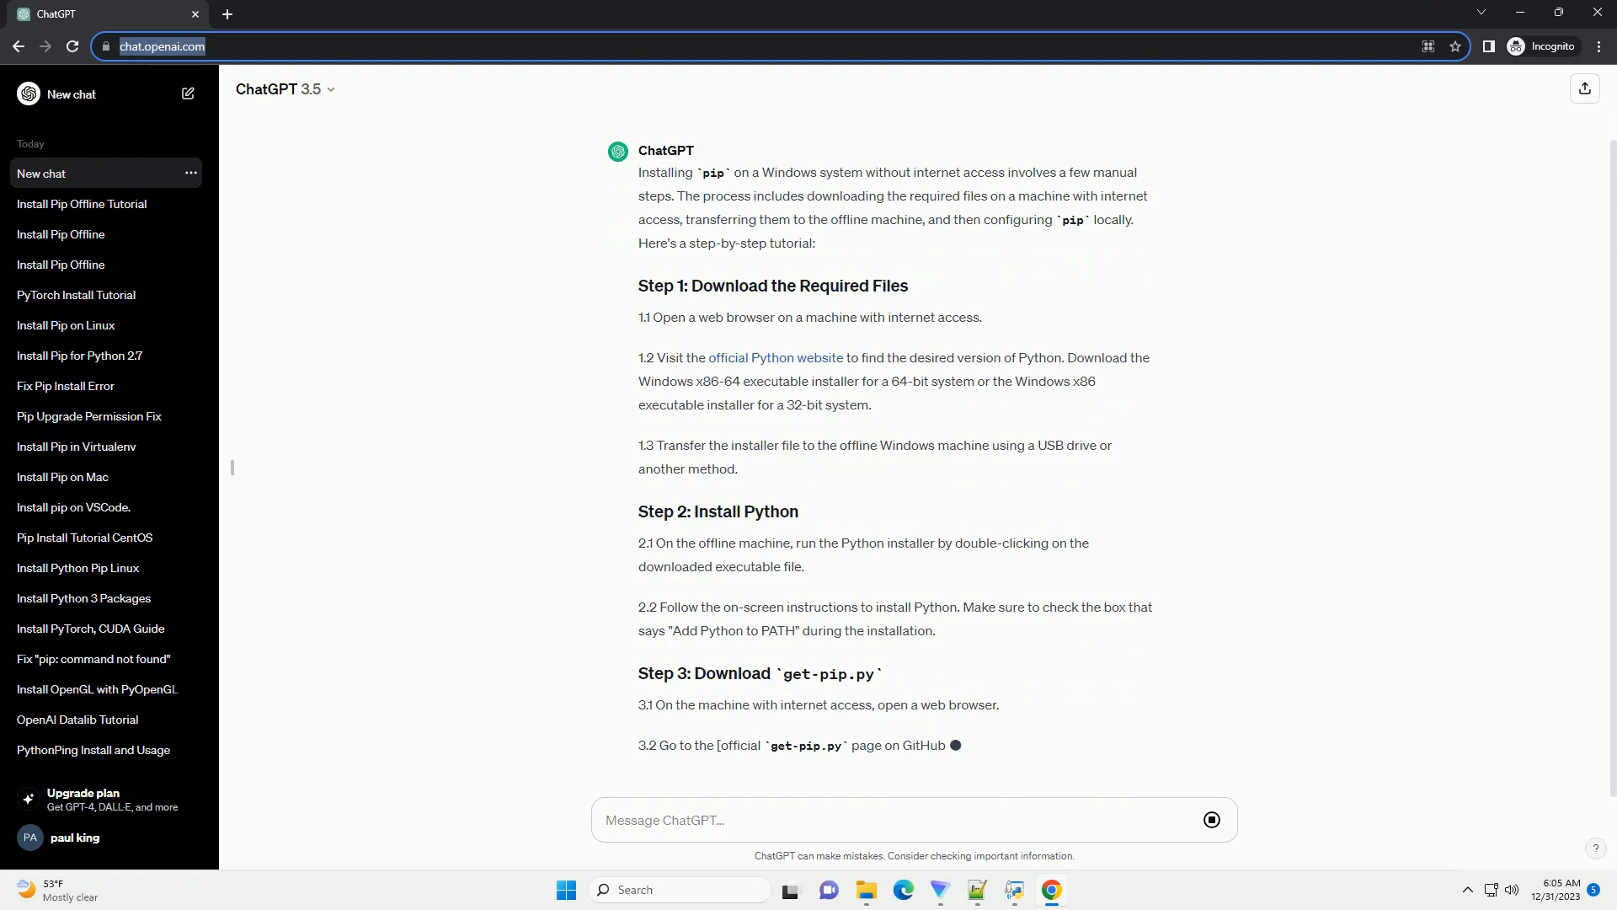
scroll(down, 3)
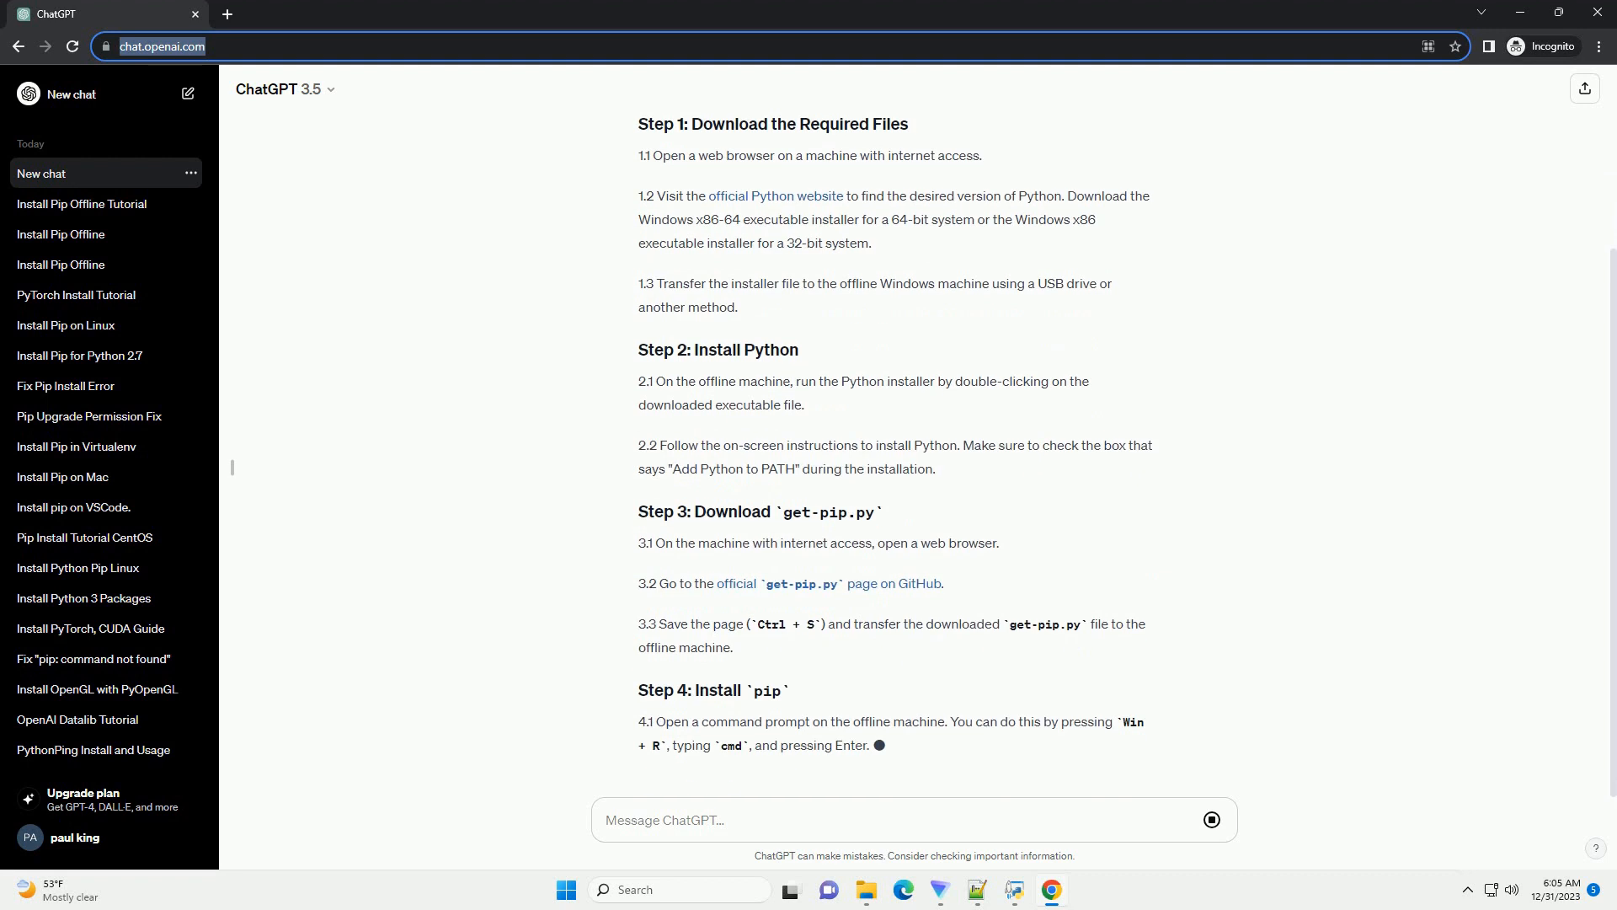
scroll(down, 3)
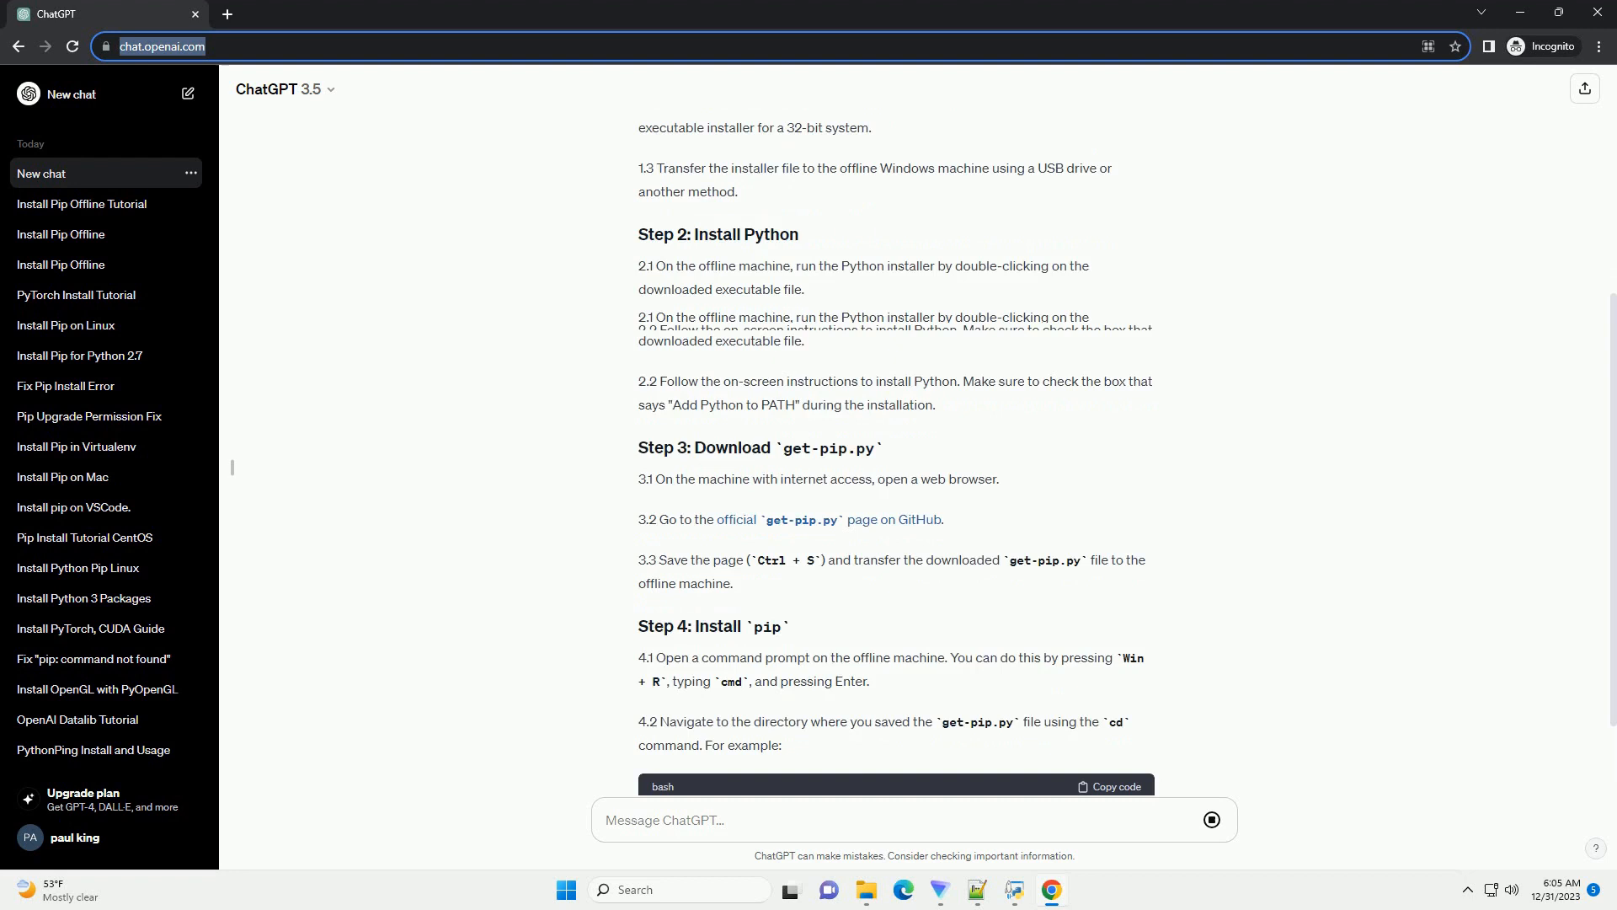
scroll(down, 3)
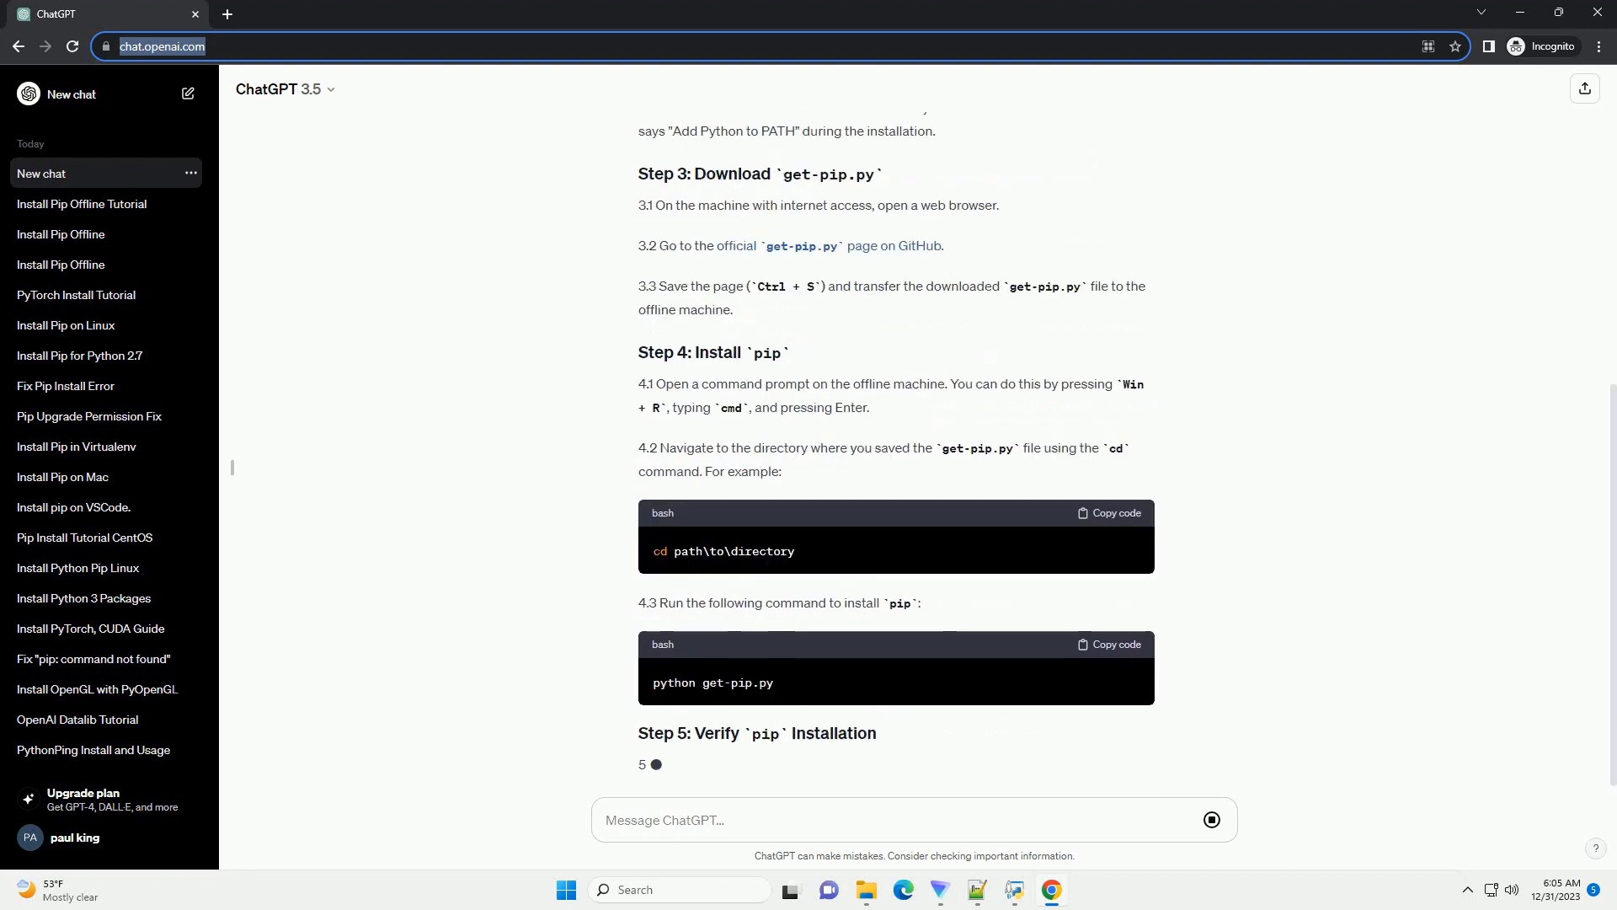
scroll(down, 3)
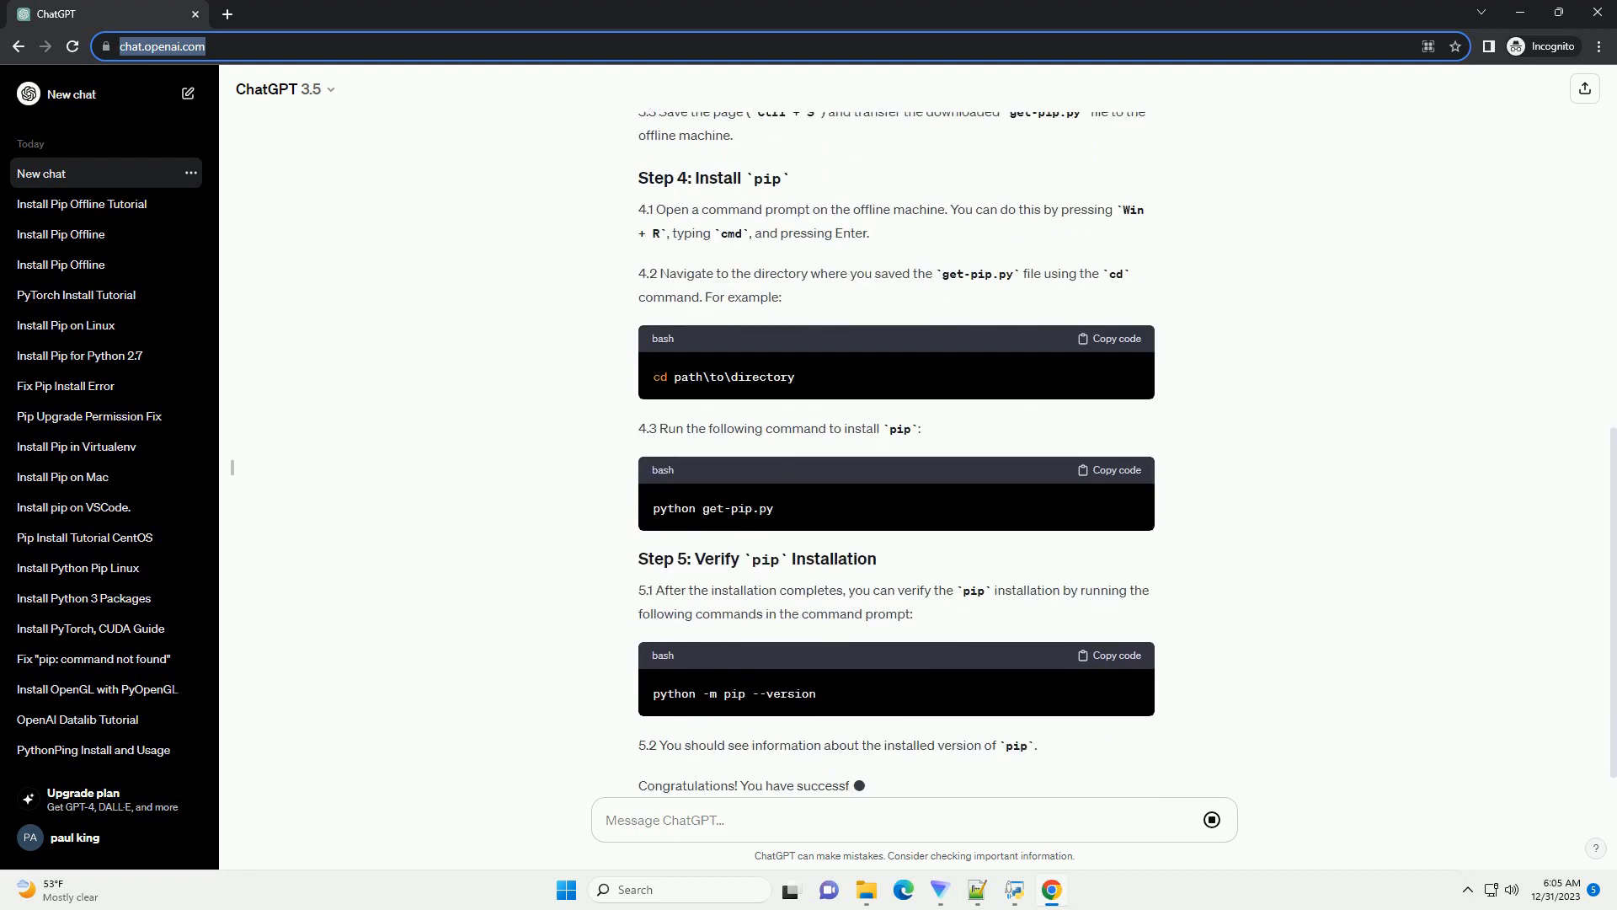